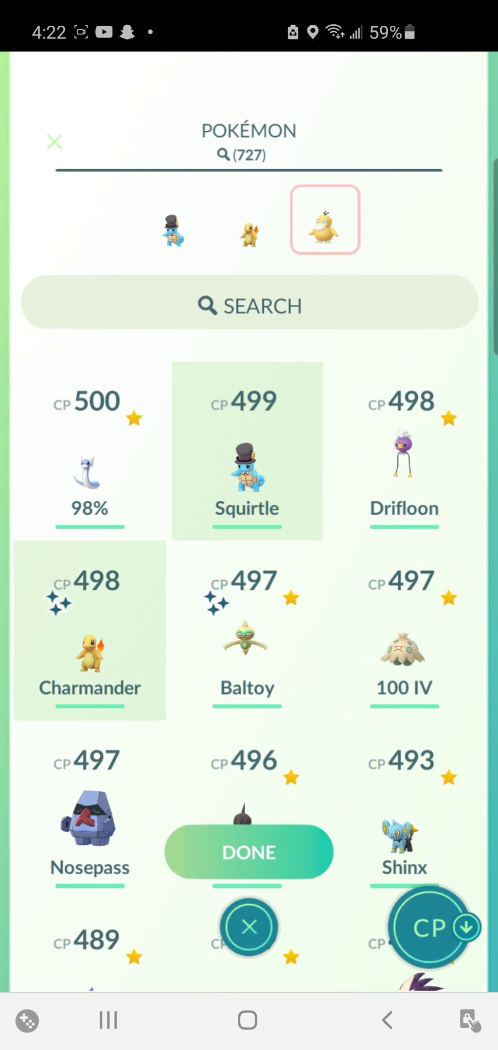
# Confirm the Squirtle, Charmander and Deino picks and use this party to begin matchmaking
pyautogui.click(249, 852)
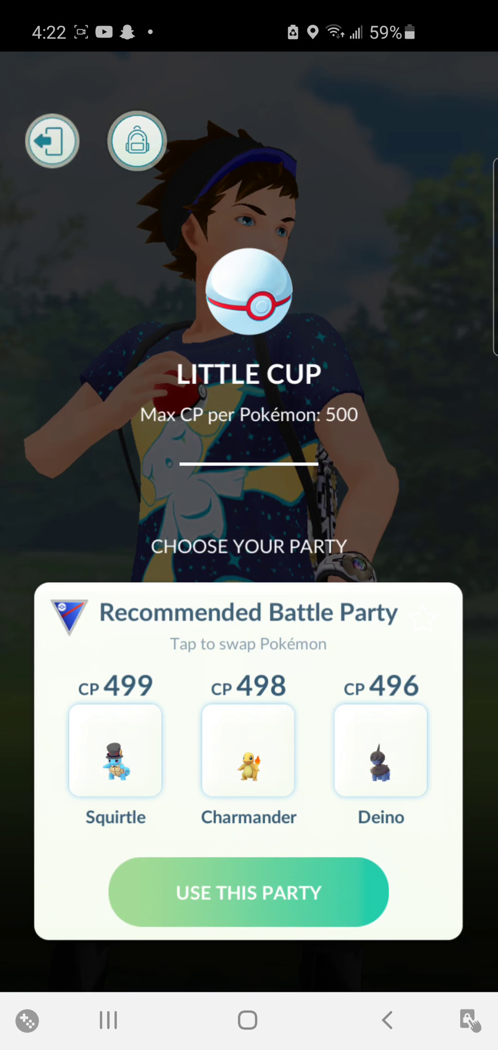
pyautogui.click(249, 892)
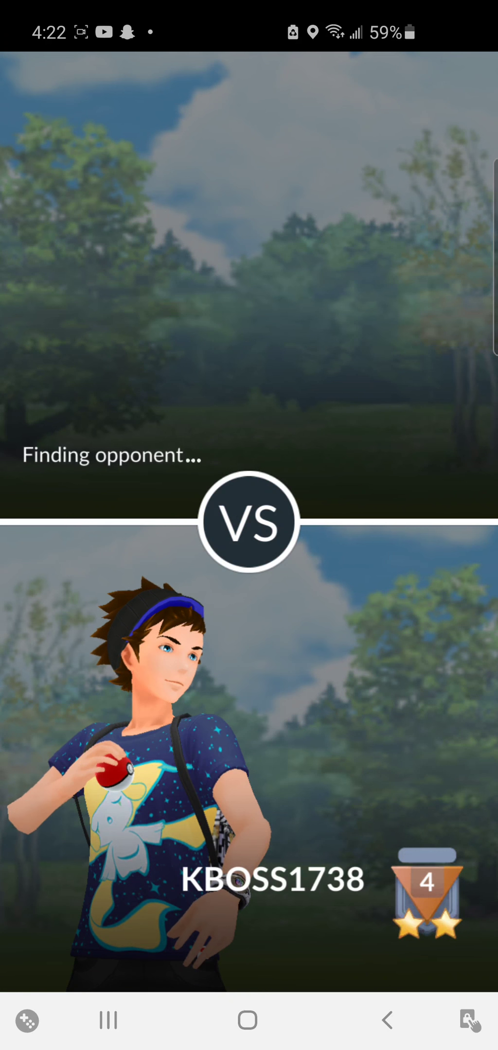
pyautogui.moveTo(249, 13); pyautogui.dragTo(249, 402)
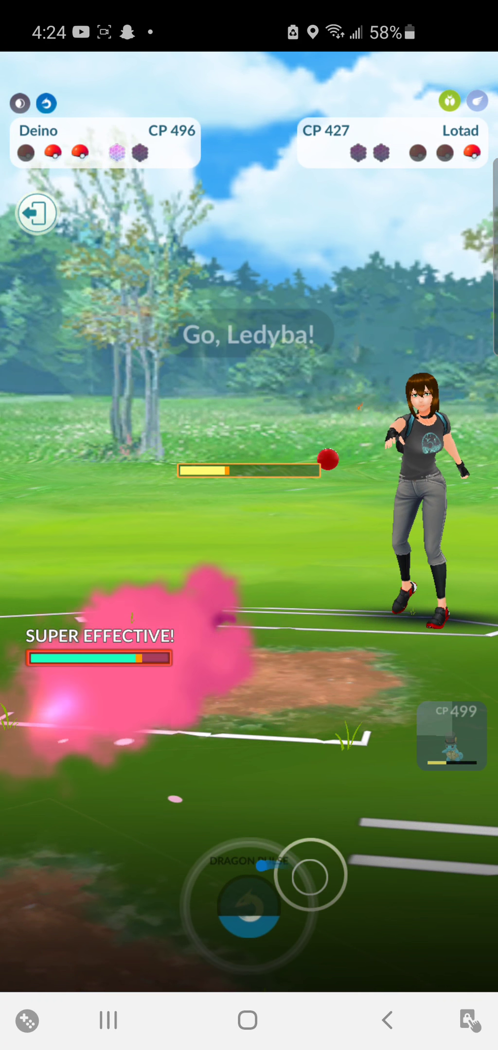
# Attack the opponent's Ledyba with Deino and answer the Protect Shield prompt
pyautogui.click(250, 903)
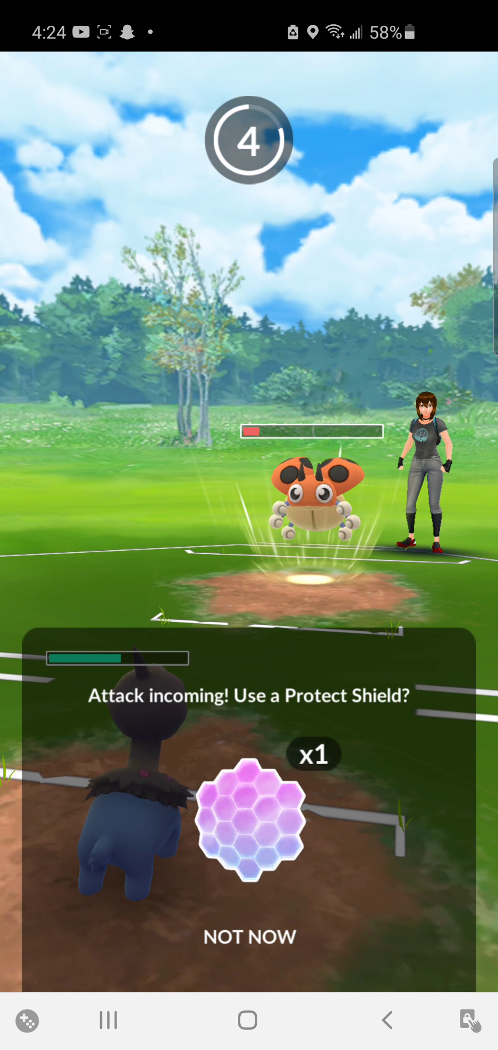
pyautogui.click(252, 824)
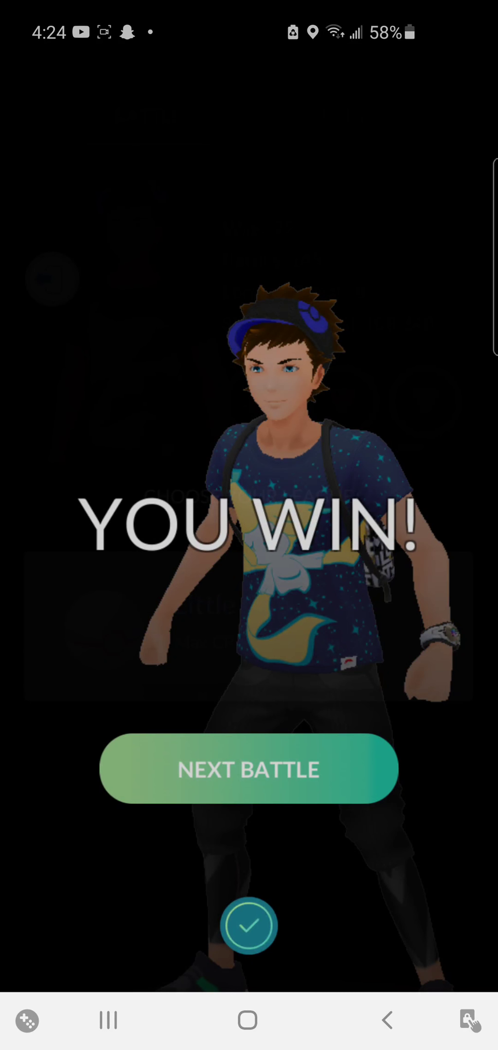
# Leave the YOU WIN screen via NEXT BATTLE to reach Little Cup party selection
pyautogui.click(247, 769)
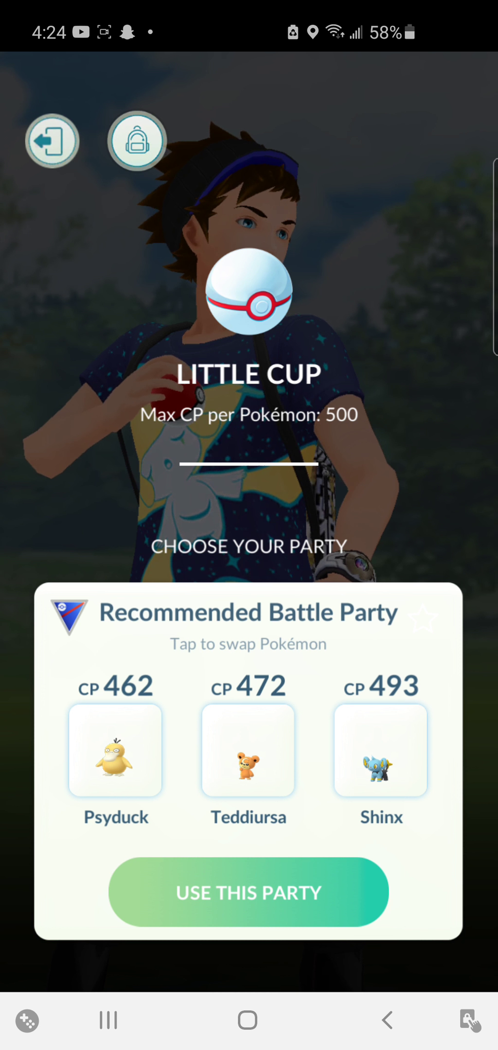
pyautogui.click(249, 751)
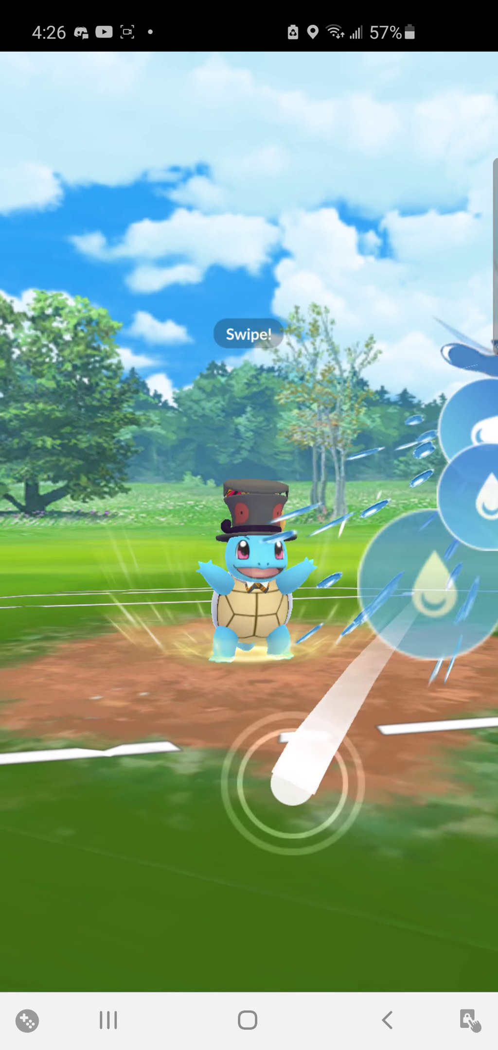
# Swipe across the water bubbles to power up Squirtle's charged attack
pyautogui.moveTo(288, 804); pyautogui.dragTo(382, 684)
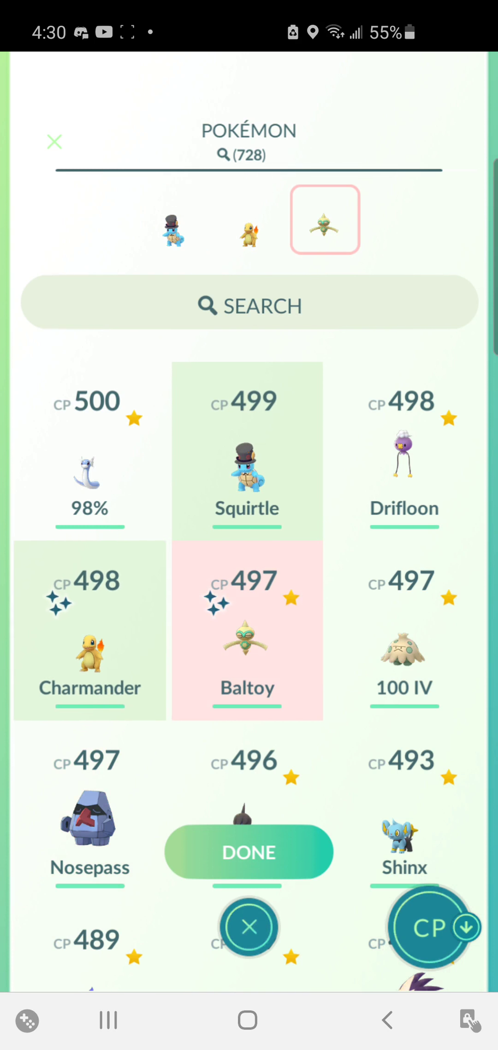
# Confirm Squirtle, Charmander and Deino as the chosen three-Pokémon party
pyautogui.click(249, 853)
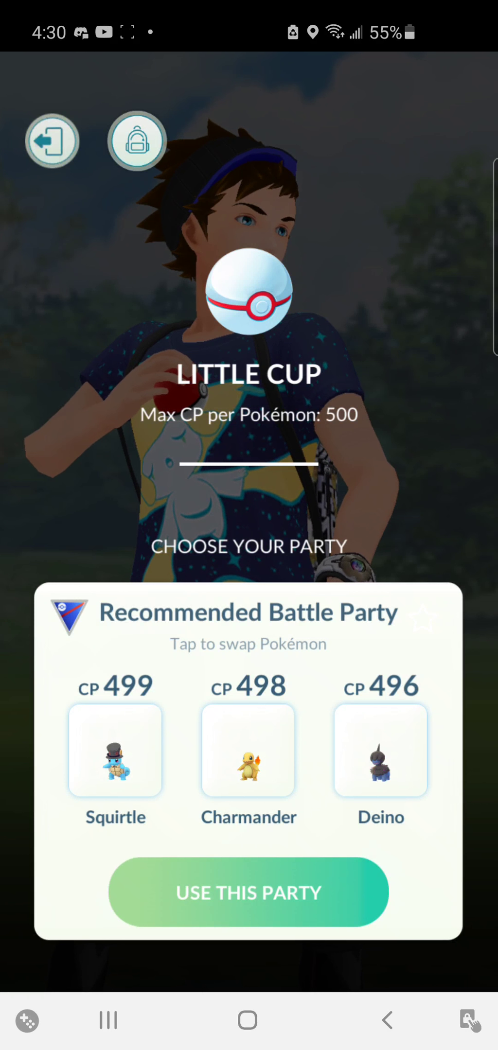